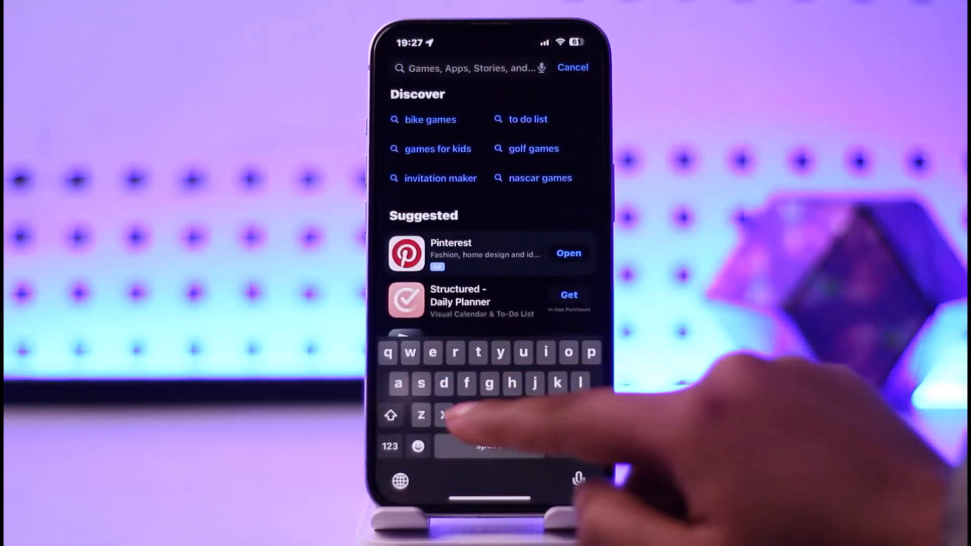
# Search the App Store for 'amazon prime' and find the installed Amazon Prime Video listing.
pyautogui.write('amazon prime')
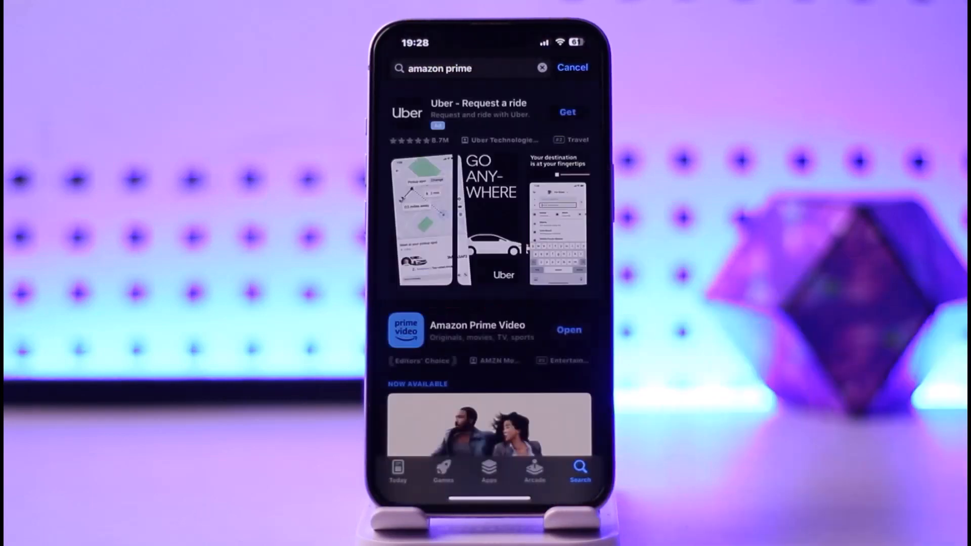
# Leave the store and browse down the iPhone Storage app list toward Amazon Prime Video.
pyautogui.click(477, 325)
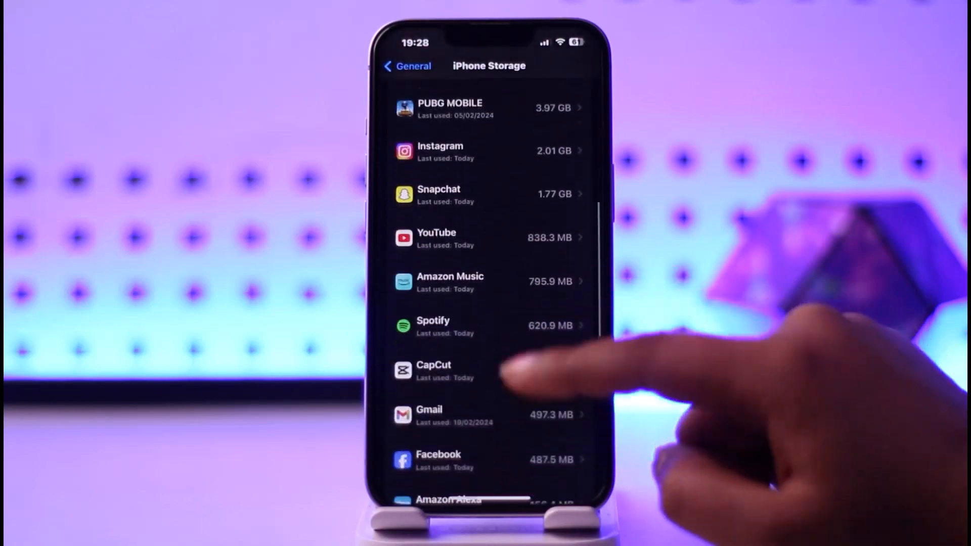
pyautogui.scroll(-3)
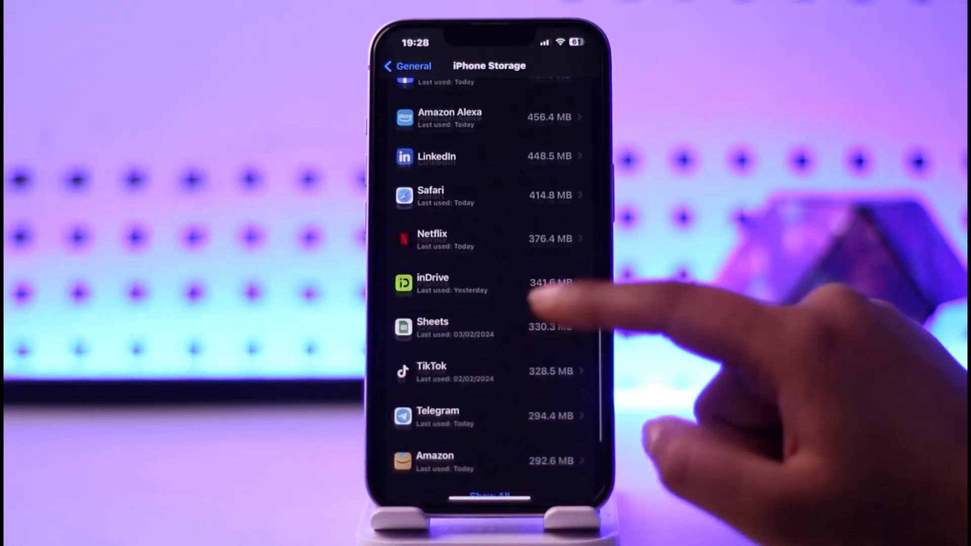